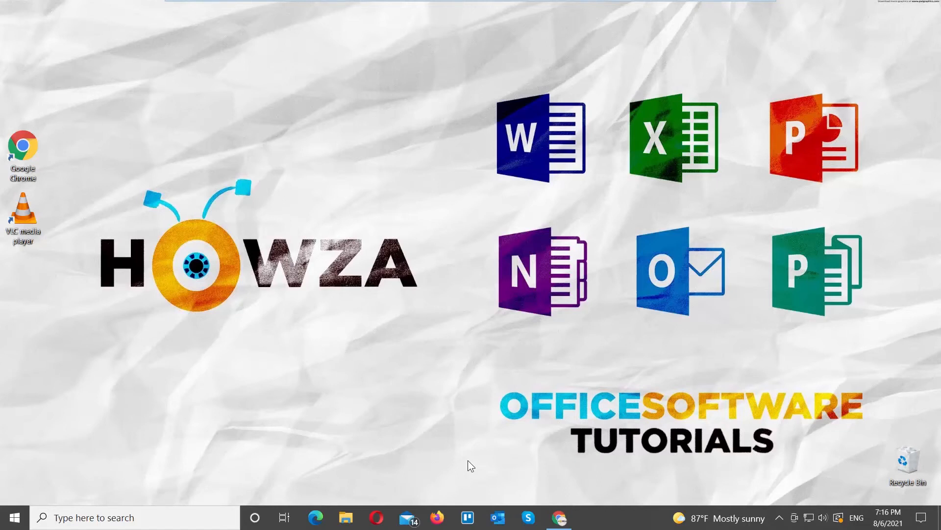
mouse_move(250, 341)
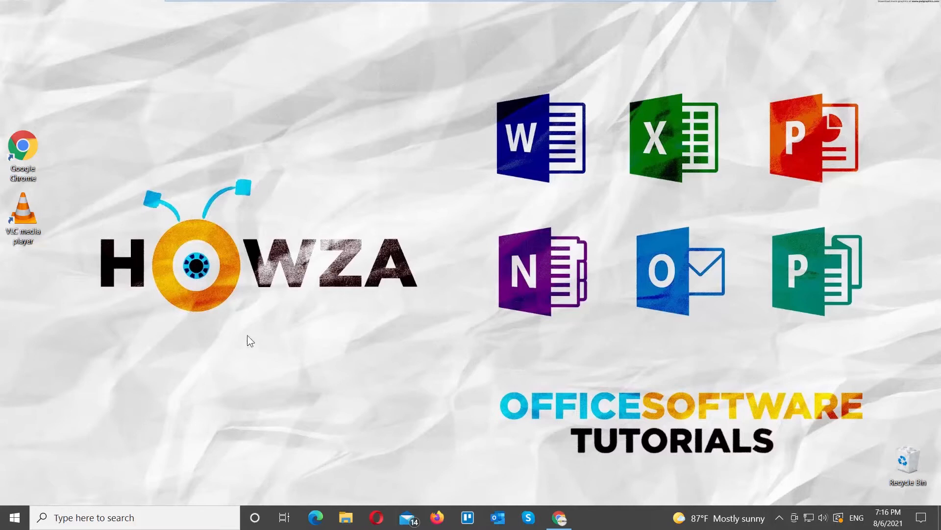
Launch VLC media player from the desktop shortcut and show its Media menu
double_click(23, 215)
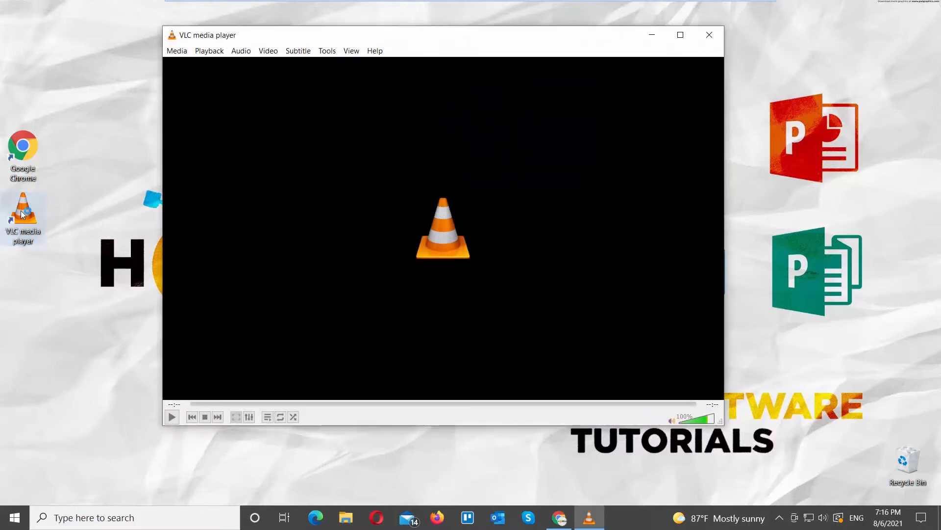
left_click(175, 50)
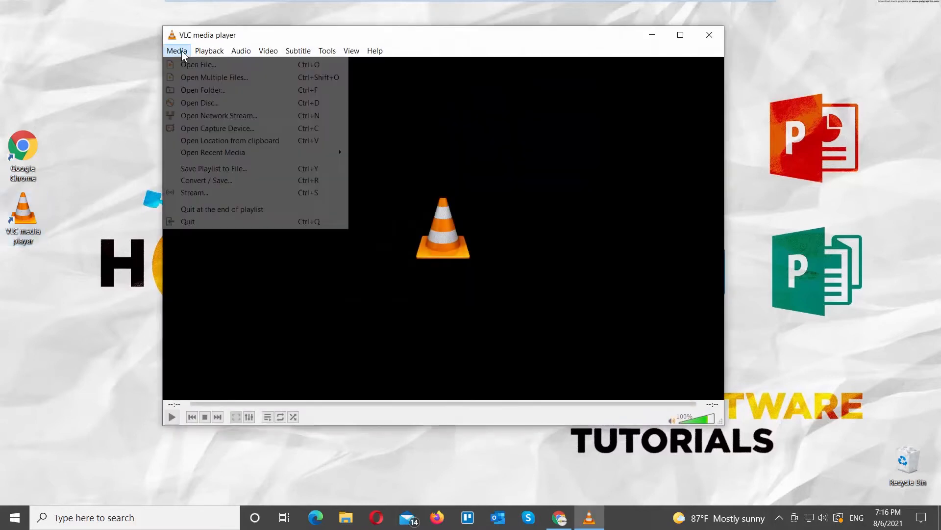
mouse_move(217, 127)
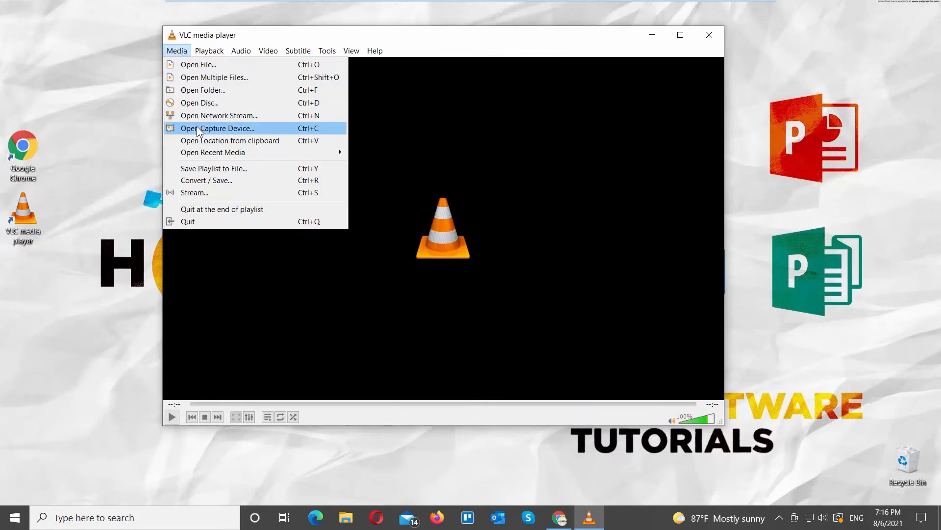
Set up a Desktop capture at 60 f/s and reveal the alternatives to Play
left_click(218, 128)
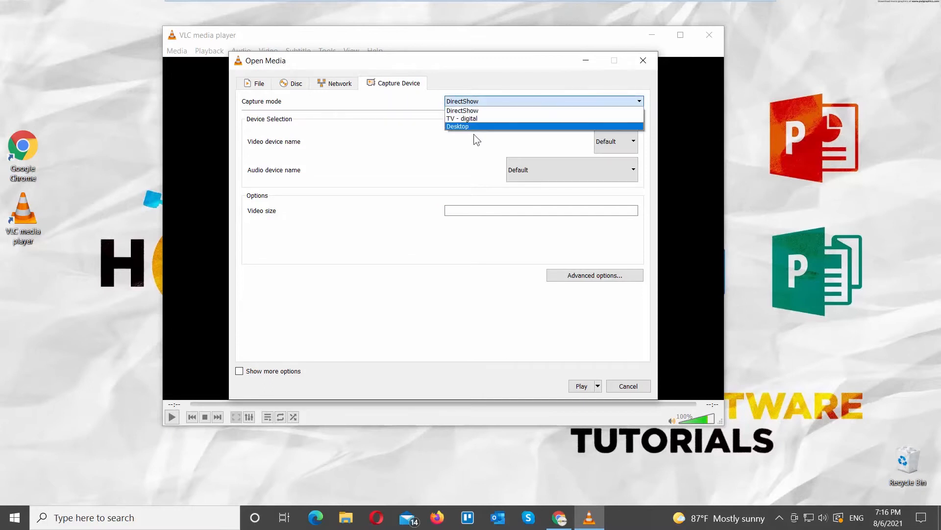
left_click(458, 127)
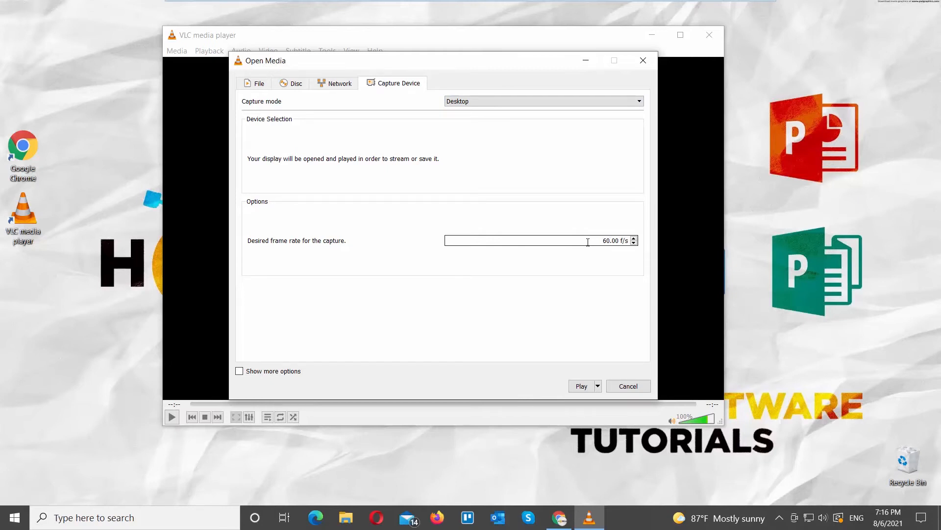
mouse_move(594, 363)
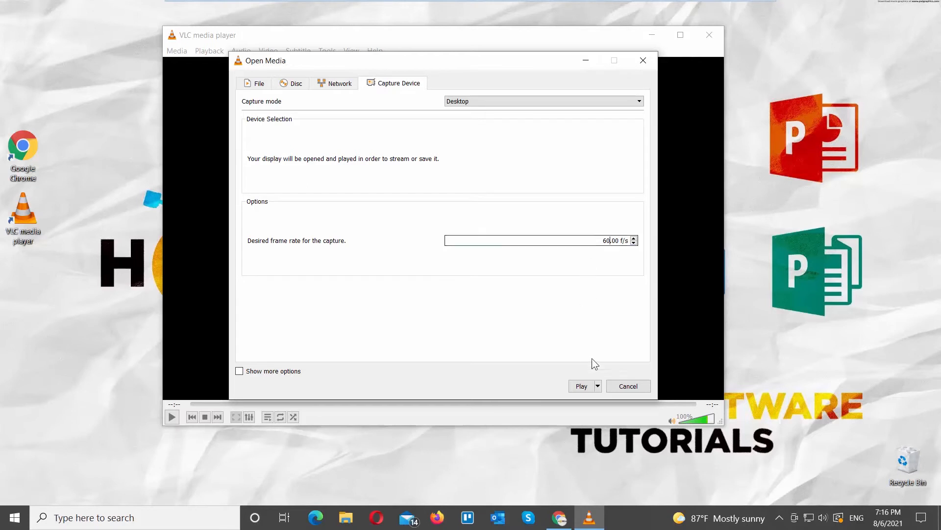
left_click(597, 385)
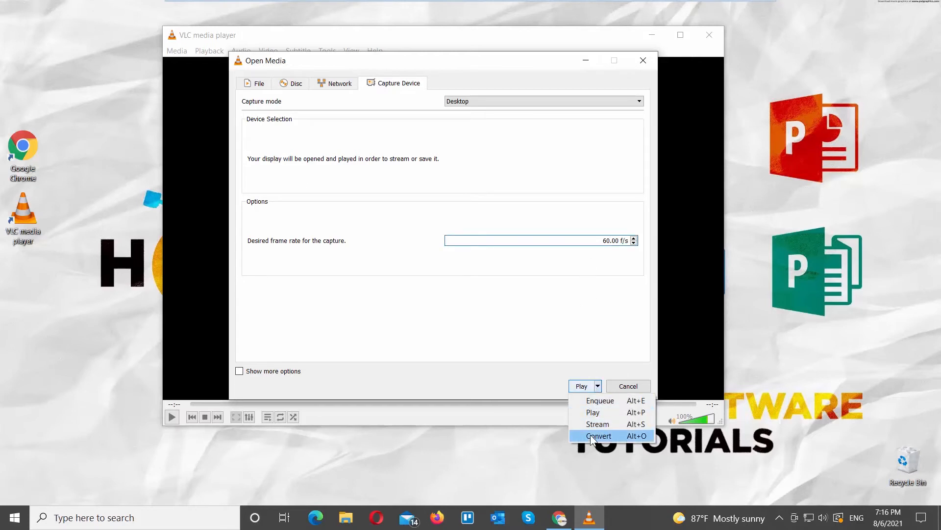
Choose Convert for the capture, keeping the Video - H.264 + MP3 (MP4) profile
left_click(599, 435)
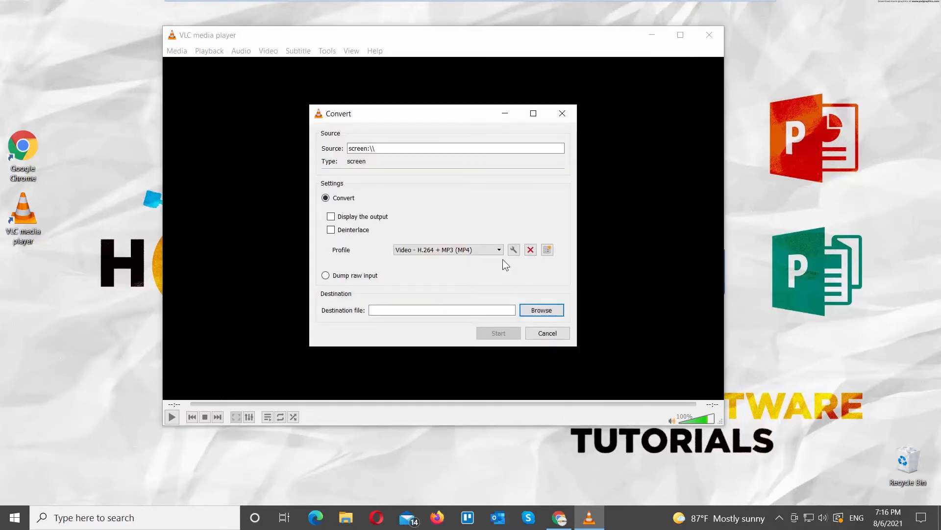
left_click(499, 250)
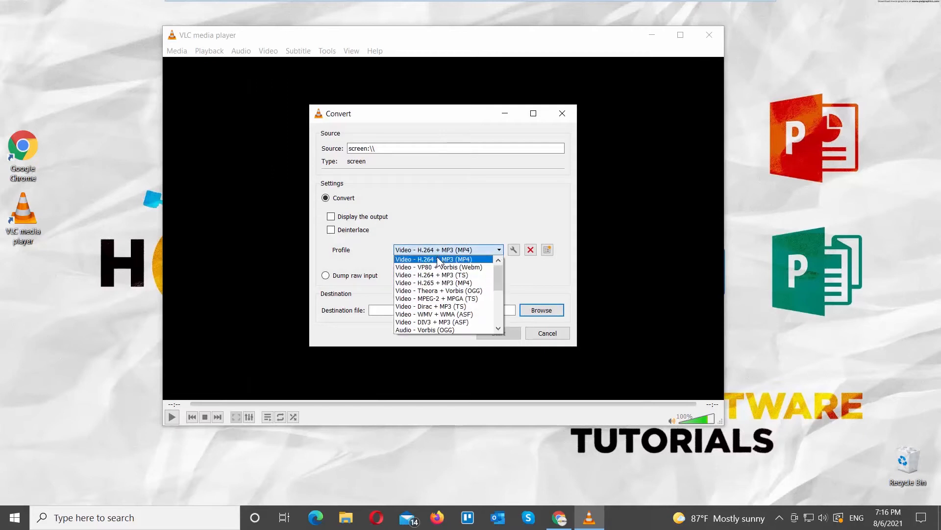
left_click(434, 259)
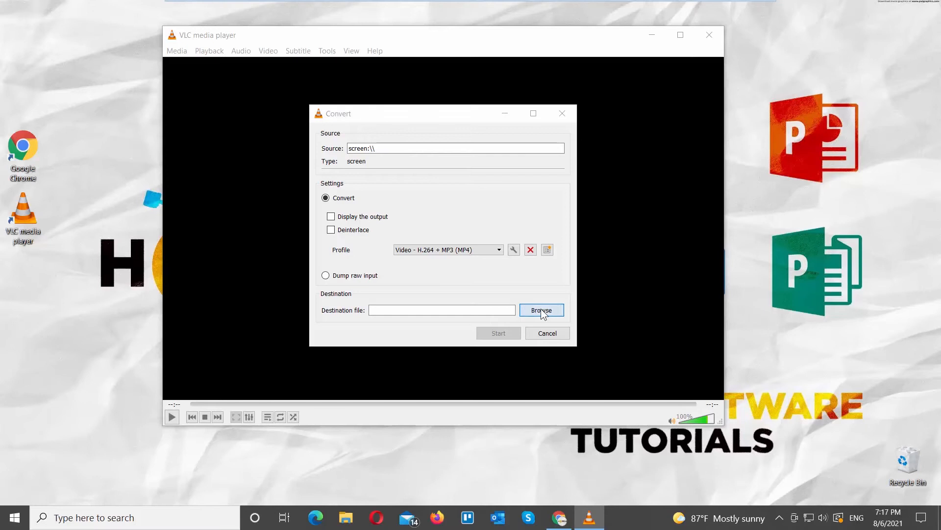
Set the destination file to Test on the Desktop
left_click(541, 310)
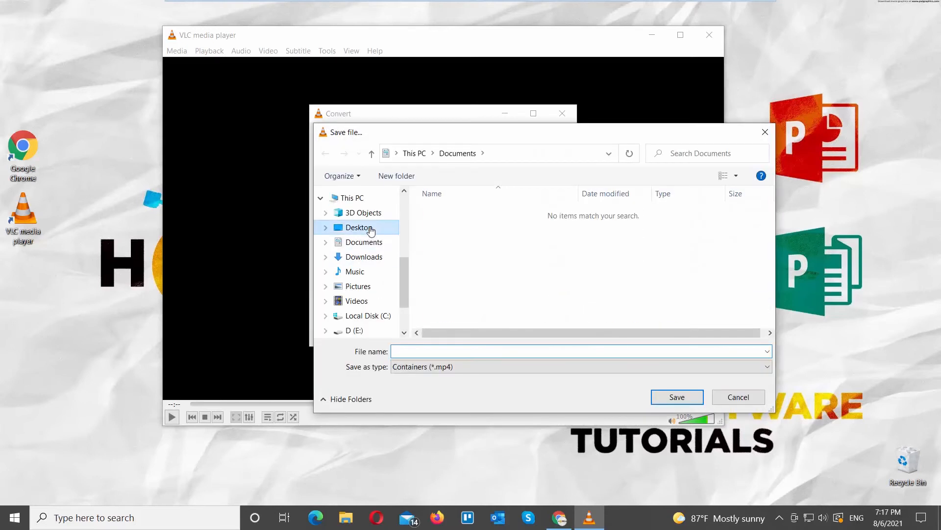
left_click(359, 226)
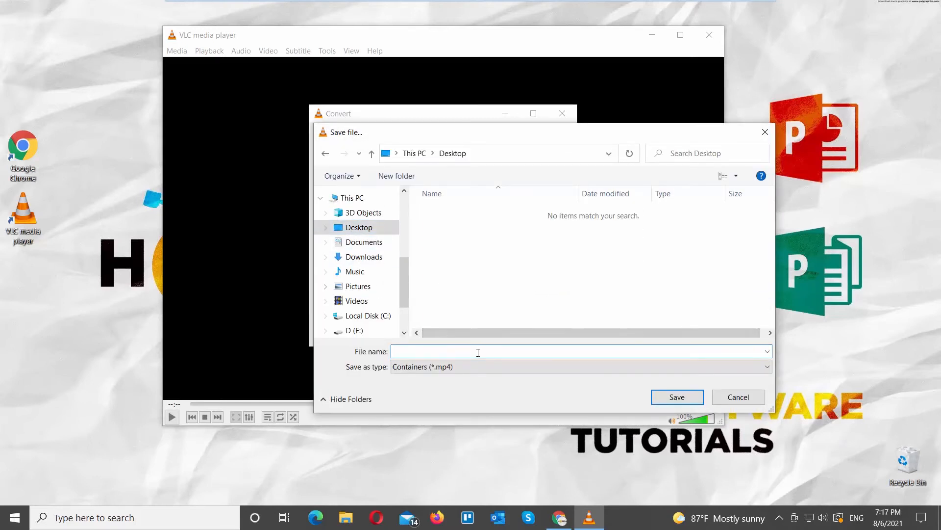
type("Test")
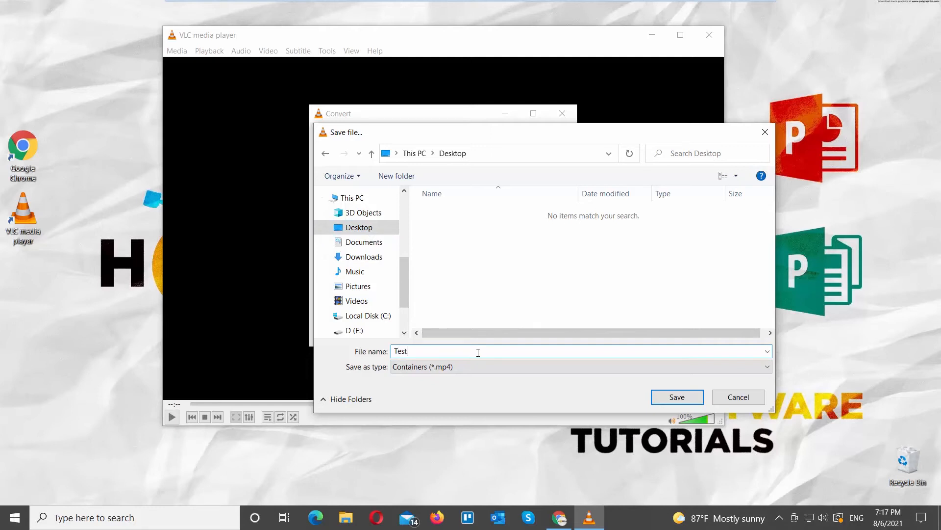
left_click(676, 397)
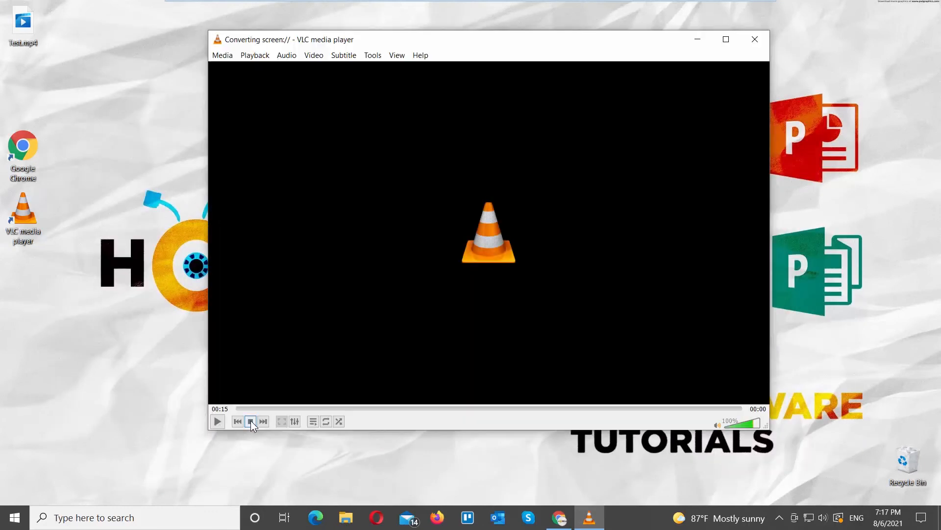
Record the desktop into Test.mp4, then stop the recording
left_click(251, 421)
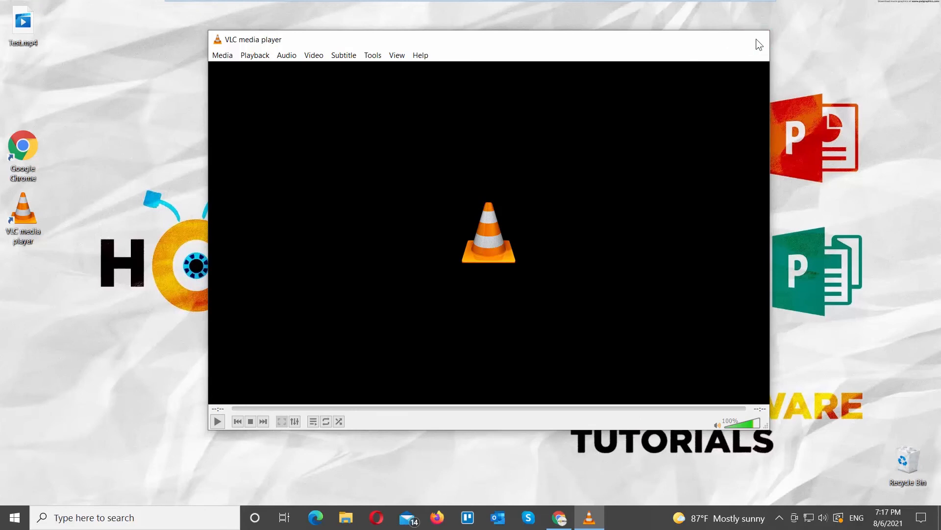